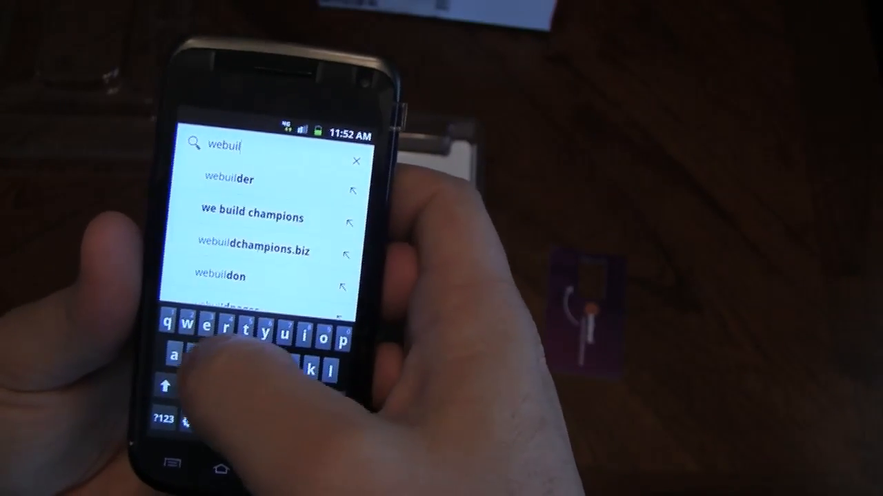
text(dtr)
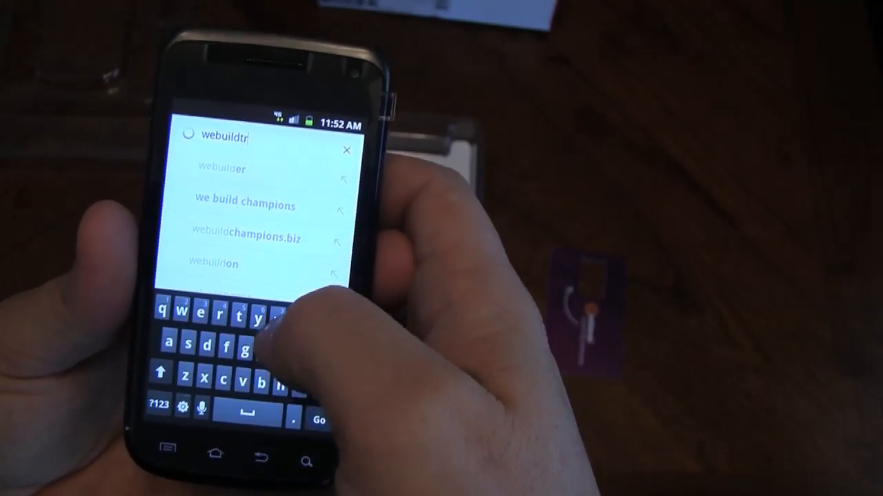